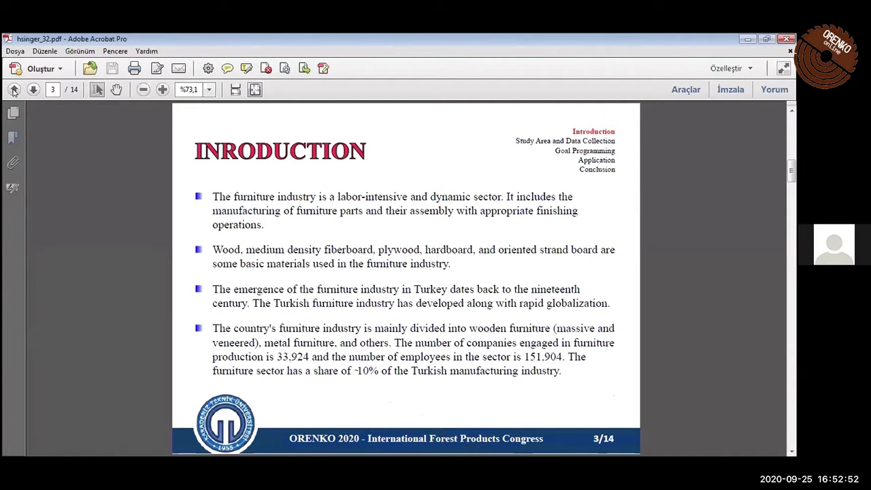
# - Return to the title page, then page forward through the outline to the Introduction page
pyautogui.click(13, 90)
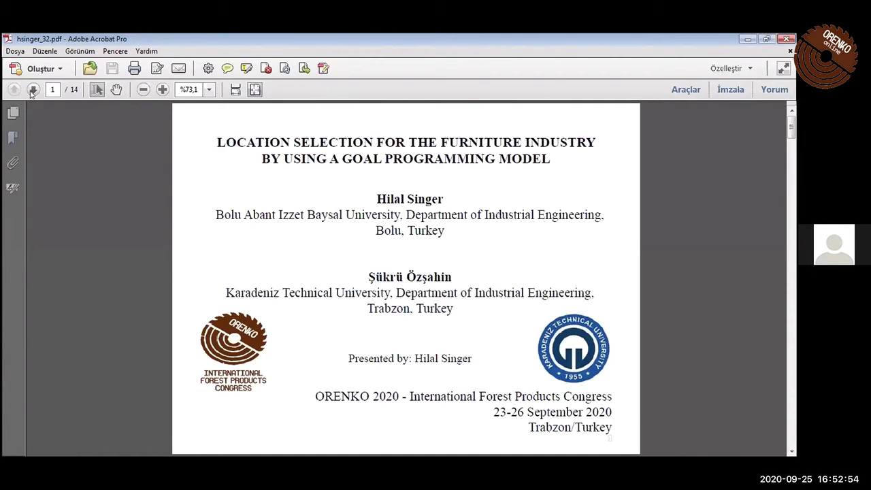
pyautogui.click(33, 90)
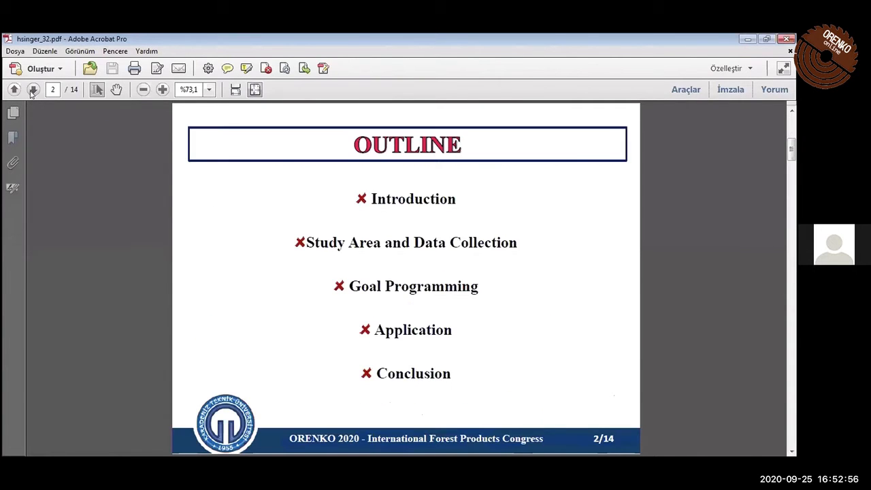
pyautogui.click(33, 90)
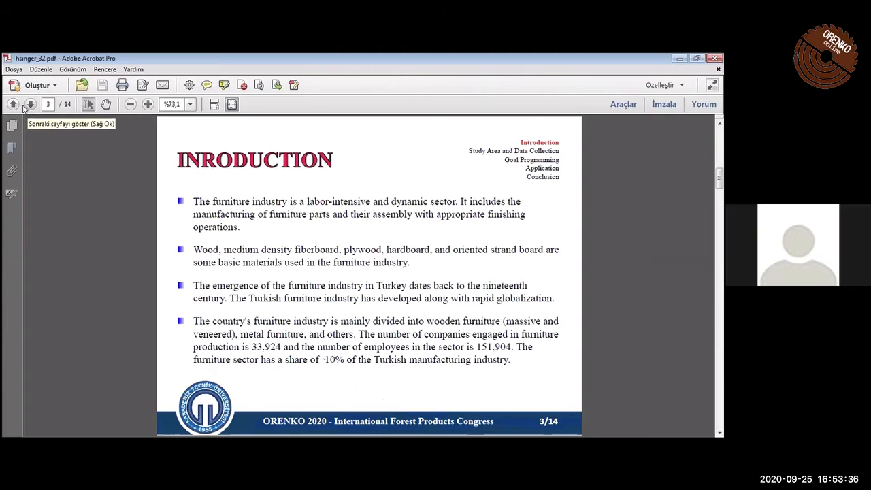
# - Page forward to page 4 of 14, the facility location selection introduction slide
pyautogui.click(30, 104)
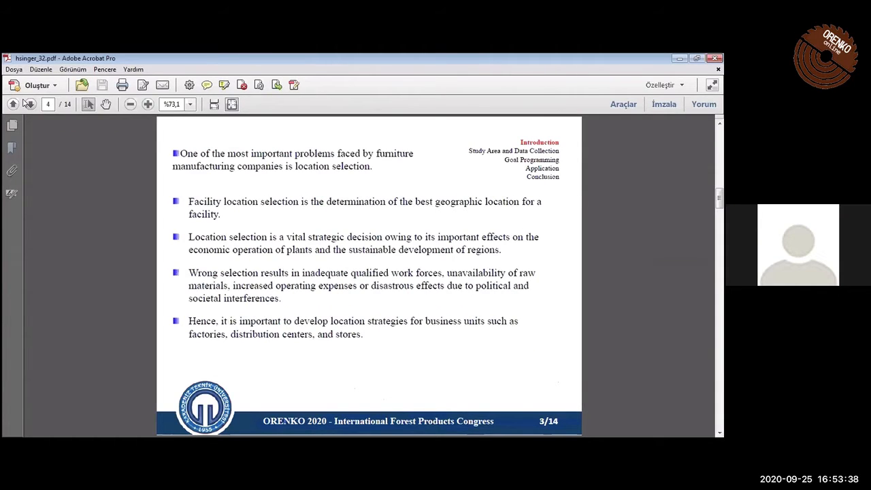
pyautogui.click(29, 103)
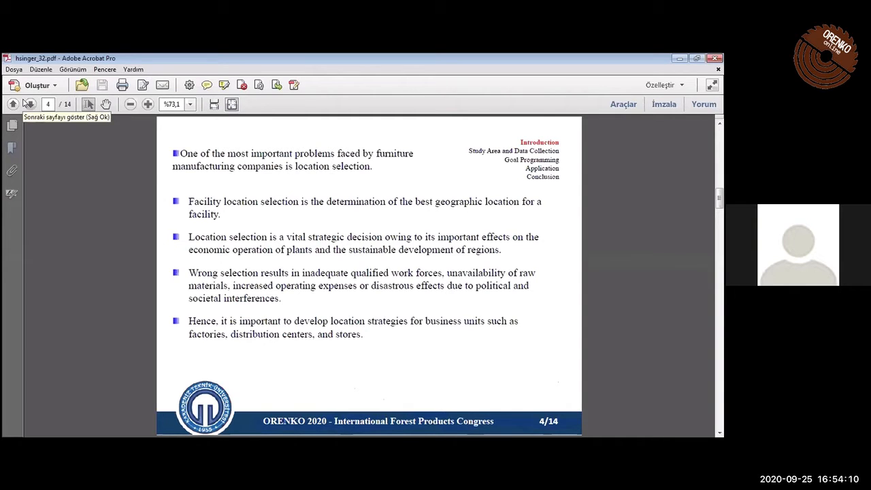
# - Page past the literature review to page 6, Study Area and Data Collection with the regional map
pyautogui.click(30, 103)
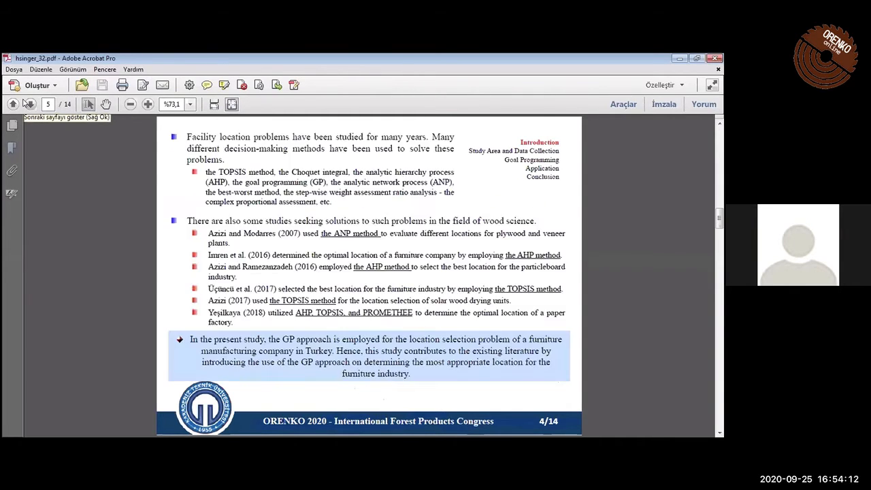
pyautogui.click(30, 104)
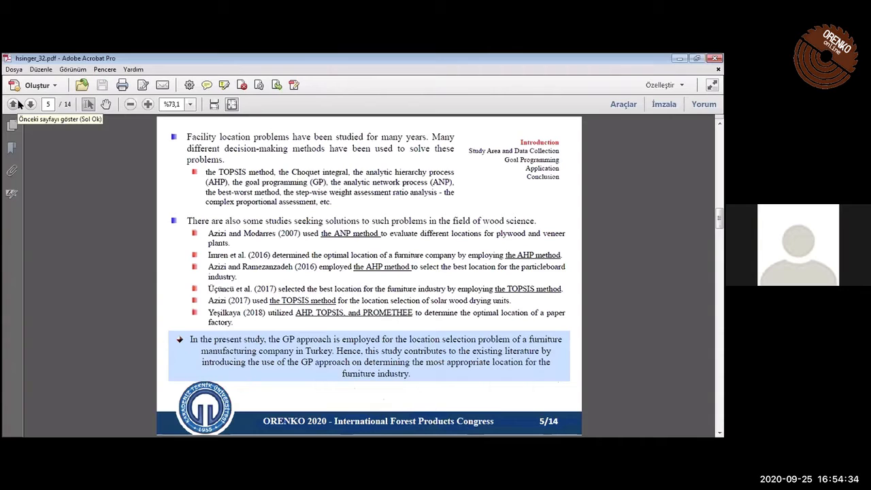
pyautogui.moveTo(30, 104)
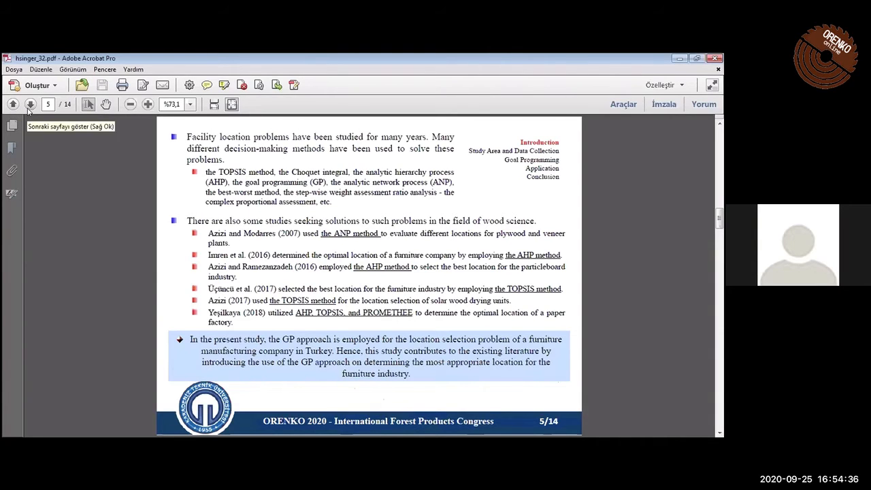
pyautogui.click(30, 103)
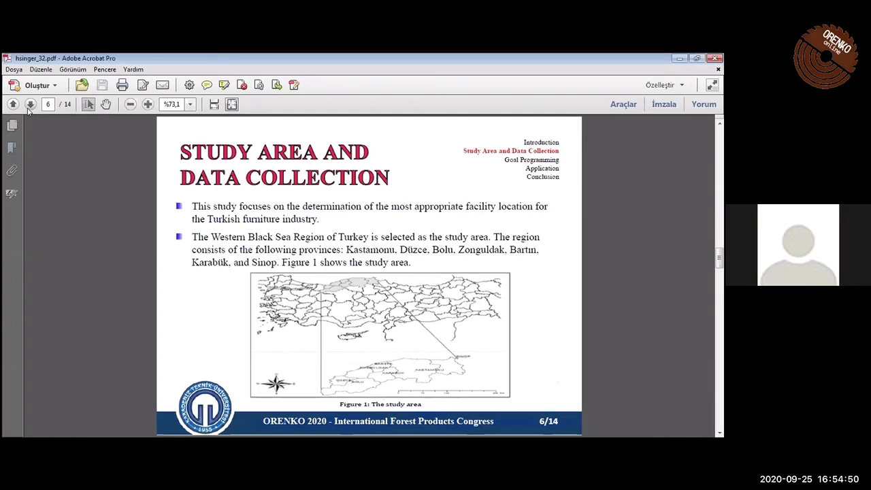
# - Advance to page 7, the Goal Programming slide with the GP model's mathematical structure
pyautogui.click(30, 103)
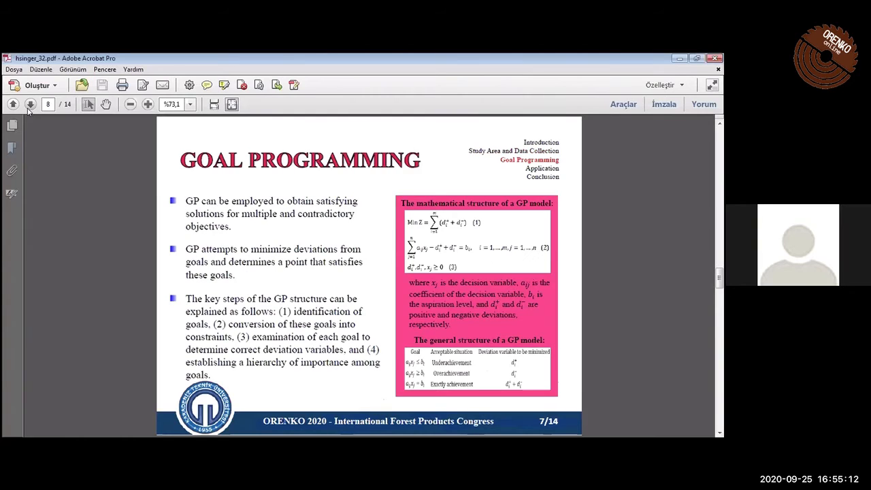
# - Advance through page 8 to page 9, the Application slide with candidate provinces and criteria
pyautogui.click(30, 103)
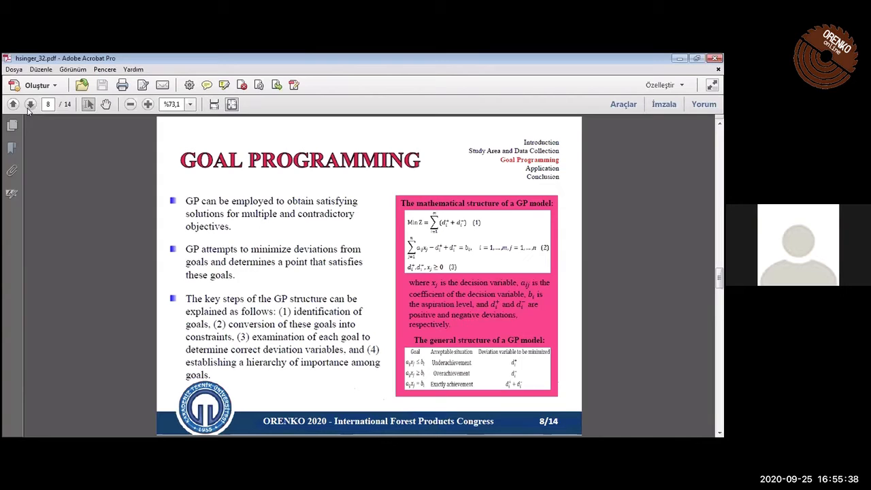
pyautogui.click(30, 104)
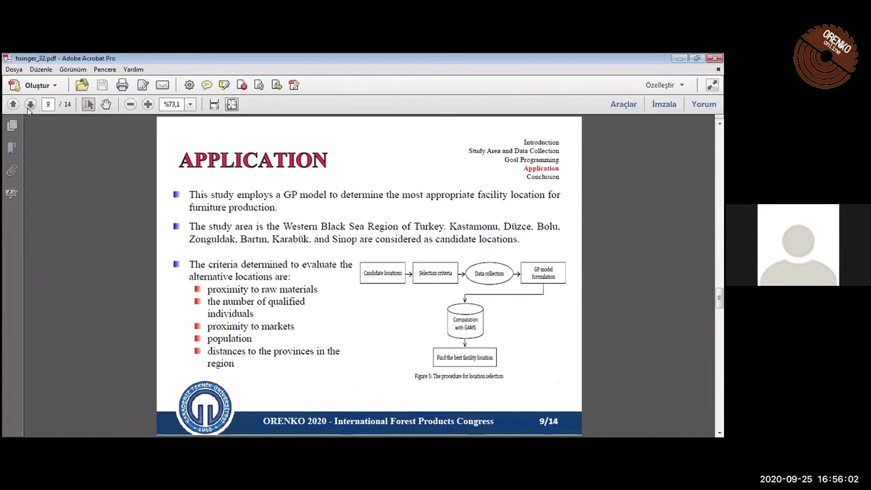
# - Advance to page 10 listing the model's five distance-minimising goals
pyautogui.click(30, 103)
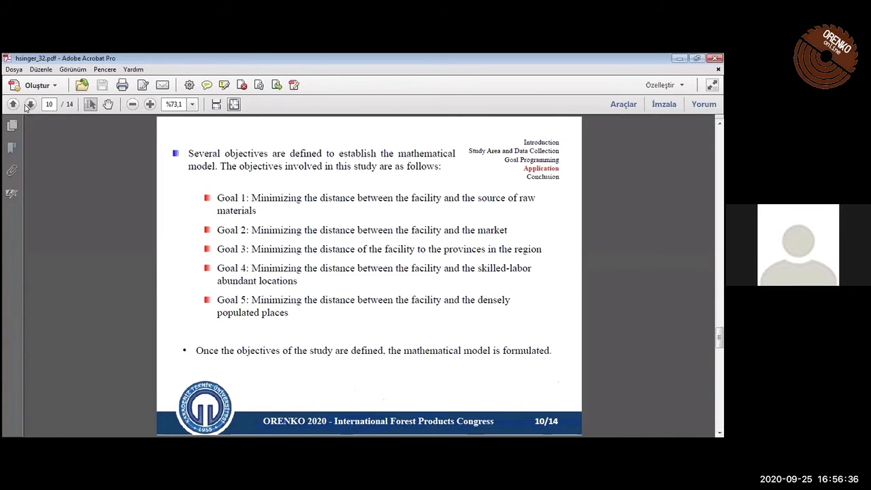
# - Advance to page 11 with the model's notations, objective function and constraints
pyautogui.click(30, 104)
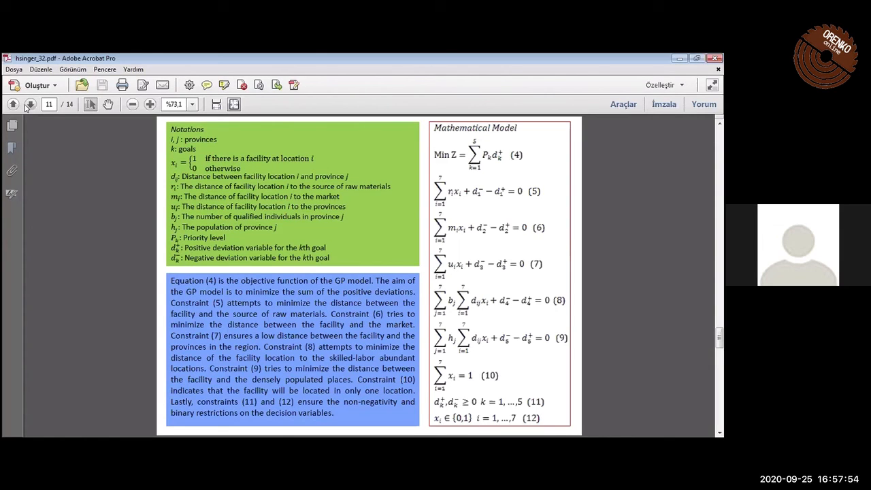
# - Page through the GP results table and Conclusion to the closing thank-you slide, page 14 of 14
pyautogui.click(30, 104)
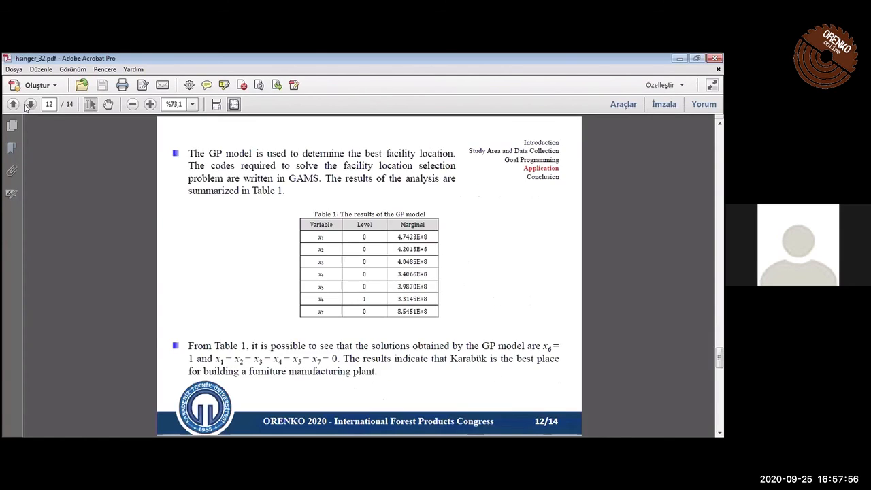
pyautogui.moveTo(30, 103)
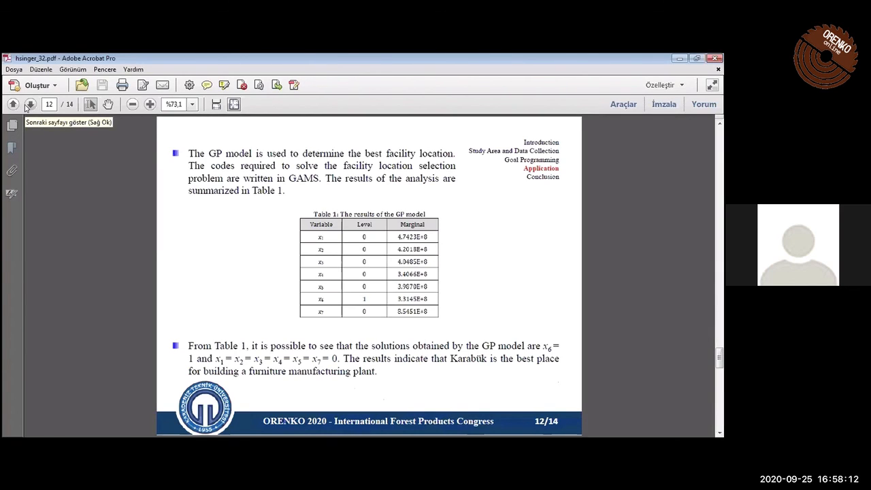
pyautogui.click(30, 103)
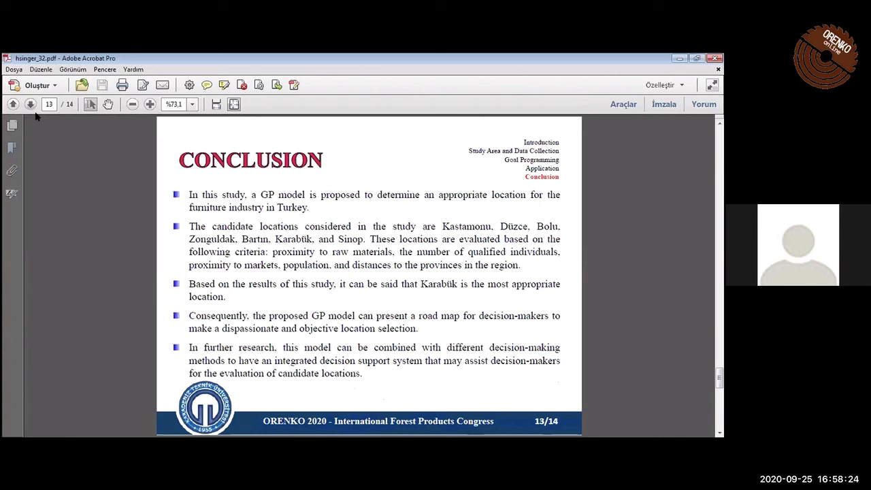
pyautogui.click(30, 104)
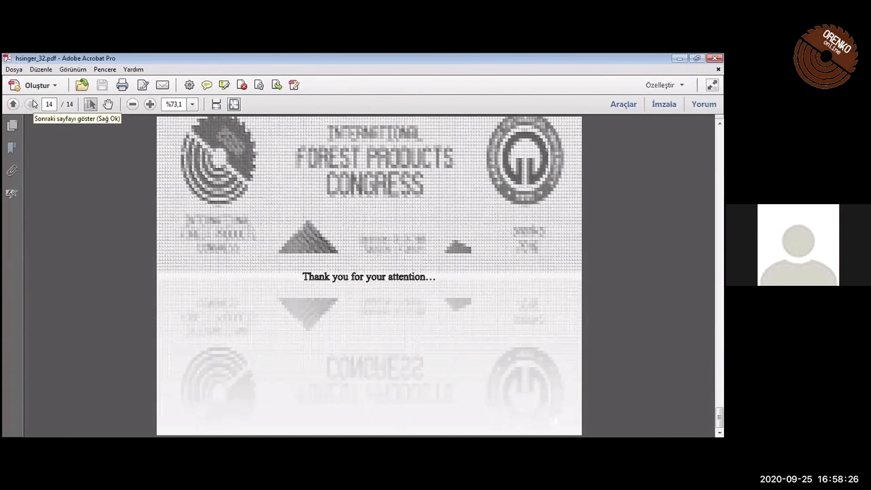